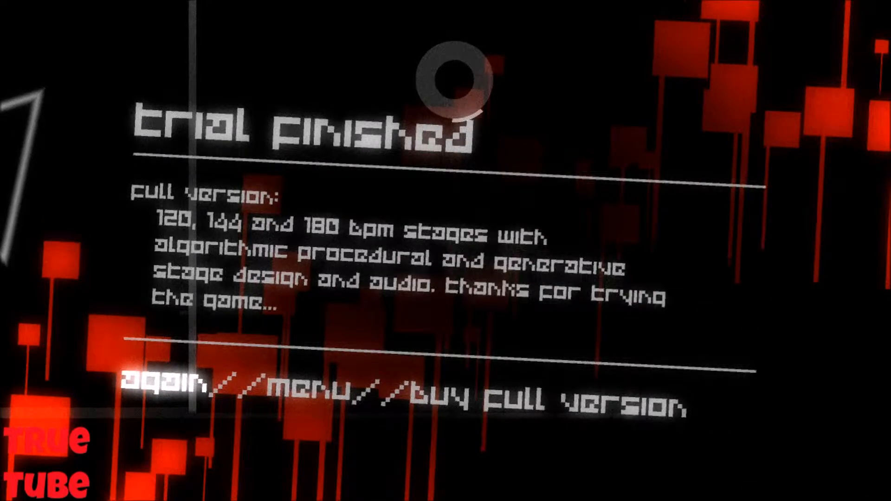
pyautogui.moveTo(307, 389)
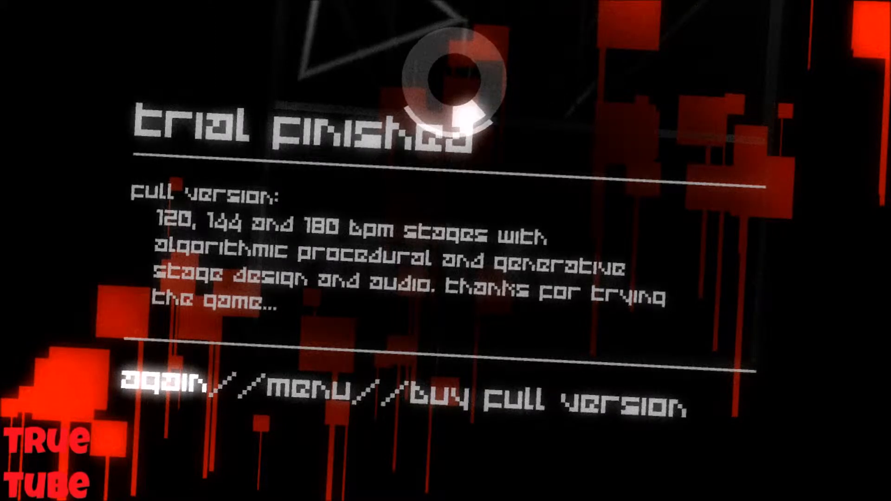
# - Replay the trial stage from the result screen until the trial-finished screen with again/menu/buy appears
pyautogui.click(165, 392)
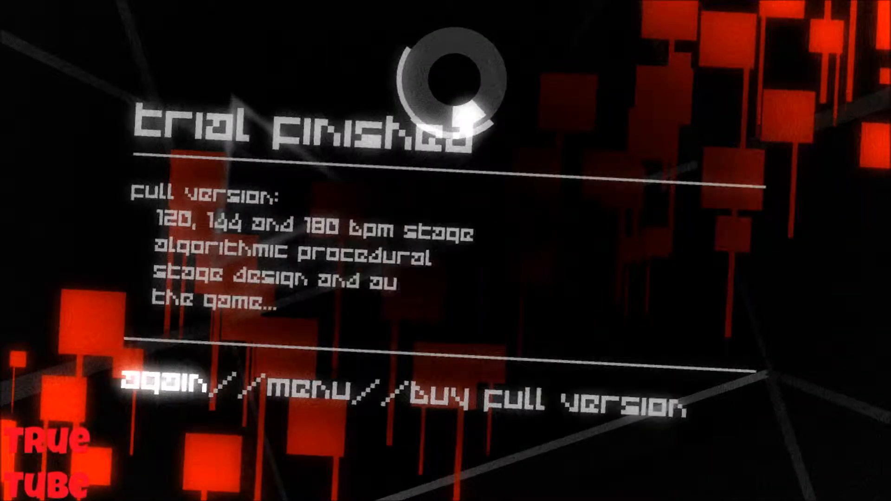
pyautogui.click(171, 395)
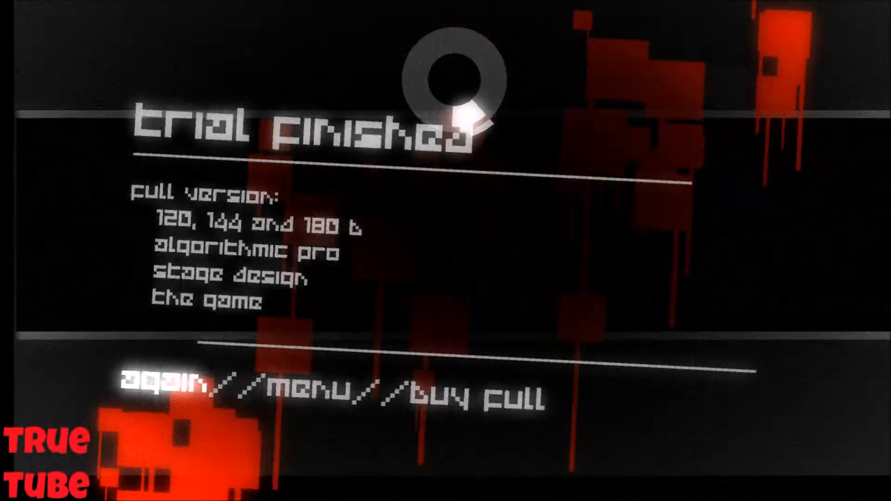
pyautogui.click(165, 392)
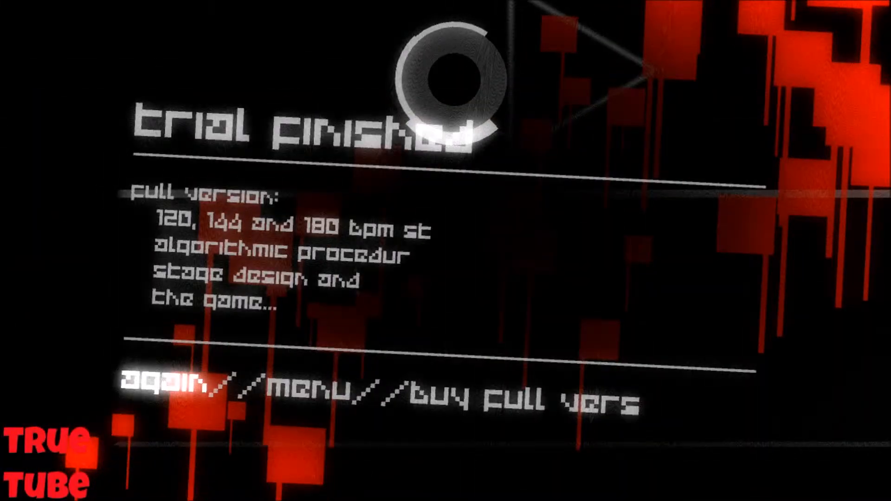
pyautogui.click(166, 392)
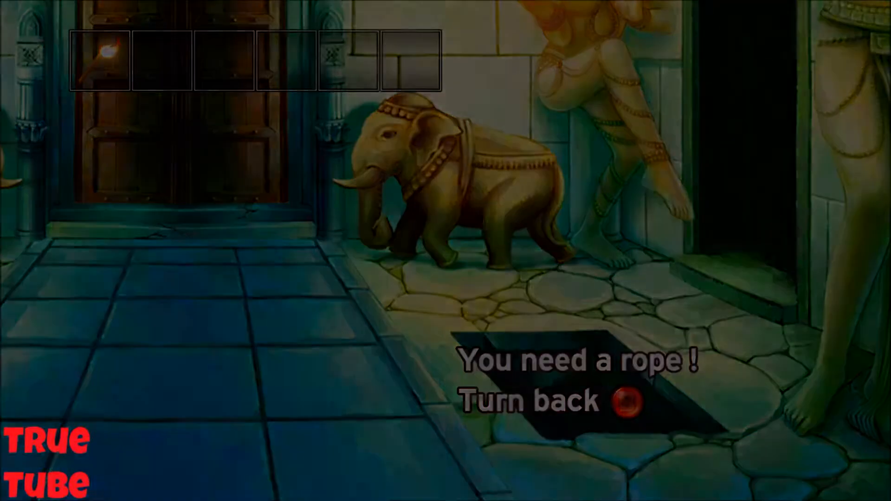
# - Turn back from the pit to the vine-lined corridor with water channels, keeping the torch
pyautogui.click(624, 401)
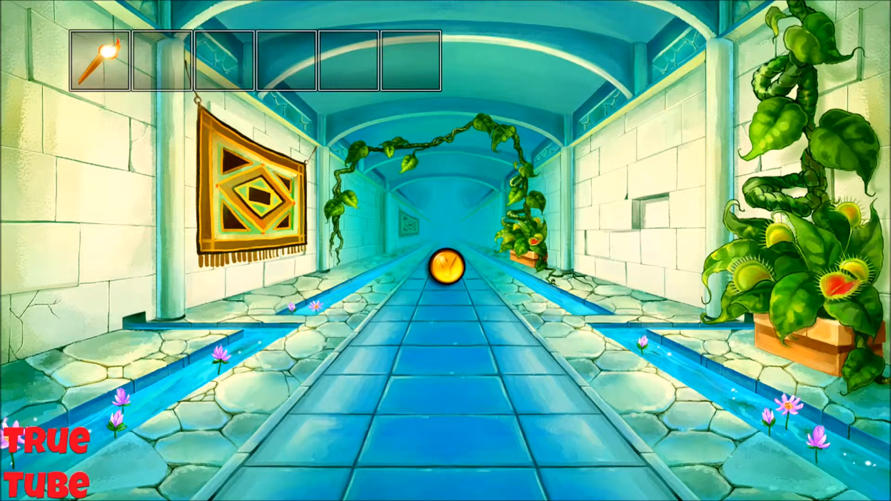